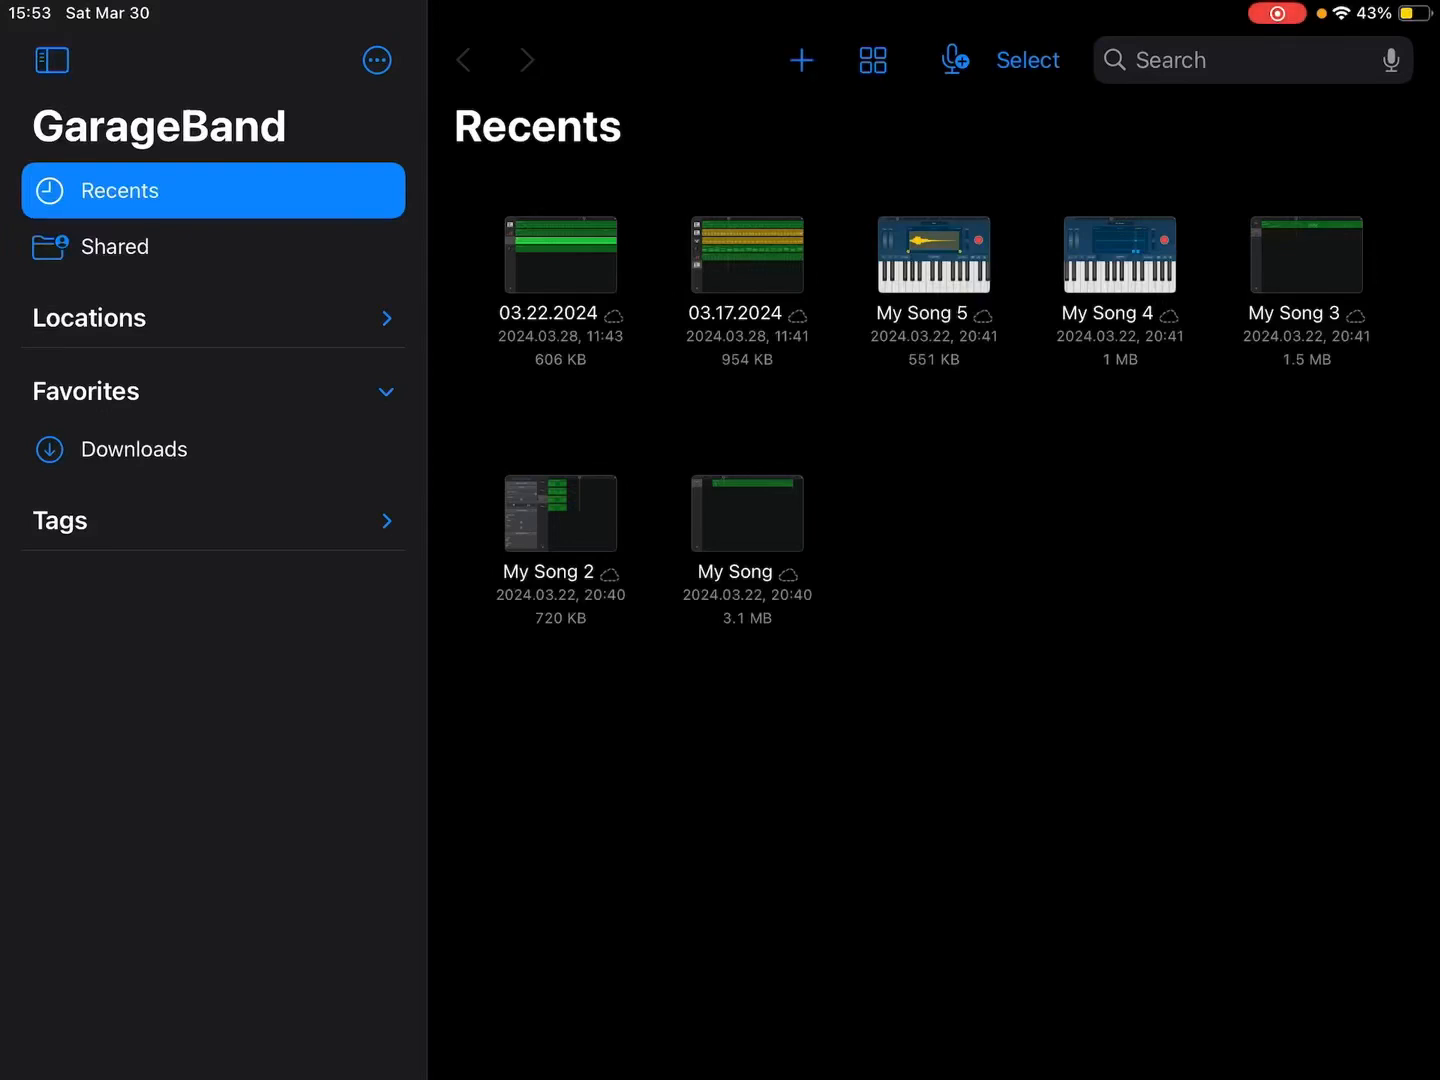
- Create a new song using the Keyboard (Grand Piano) instrument
click(800, 60)
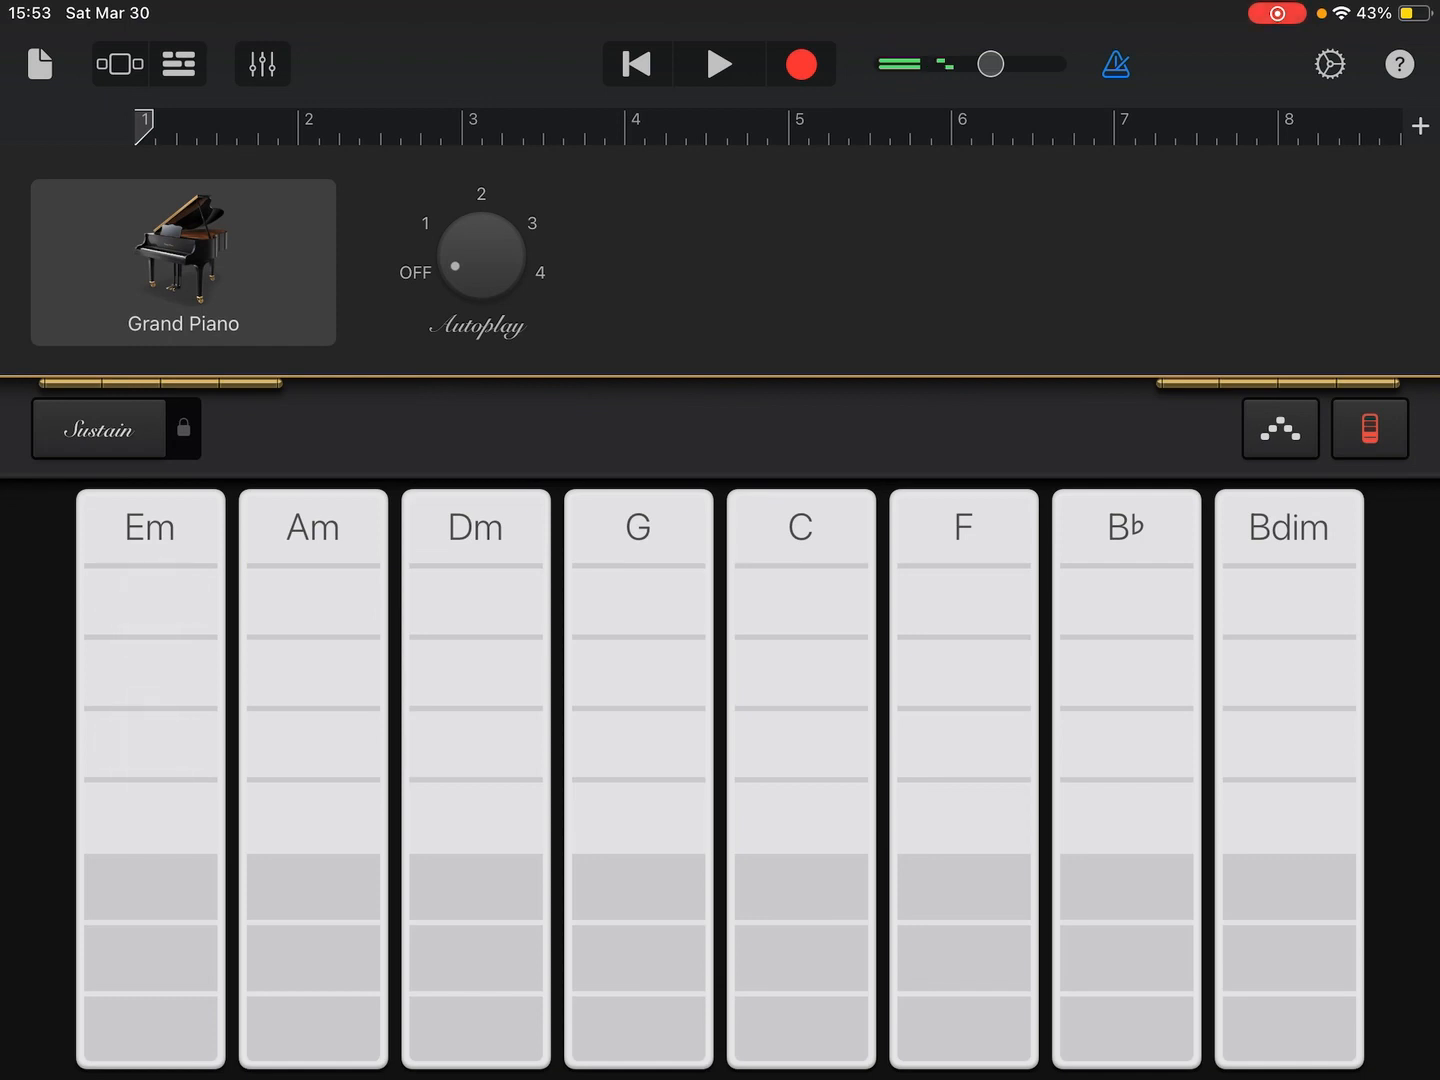
- Record a roughly seven-bar Grand Piano chord performance and view it in Tracks view
click(149, 678)
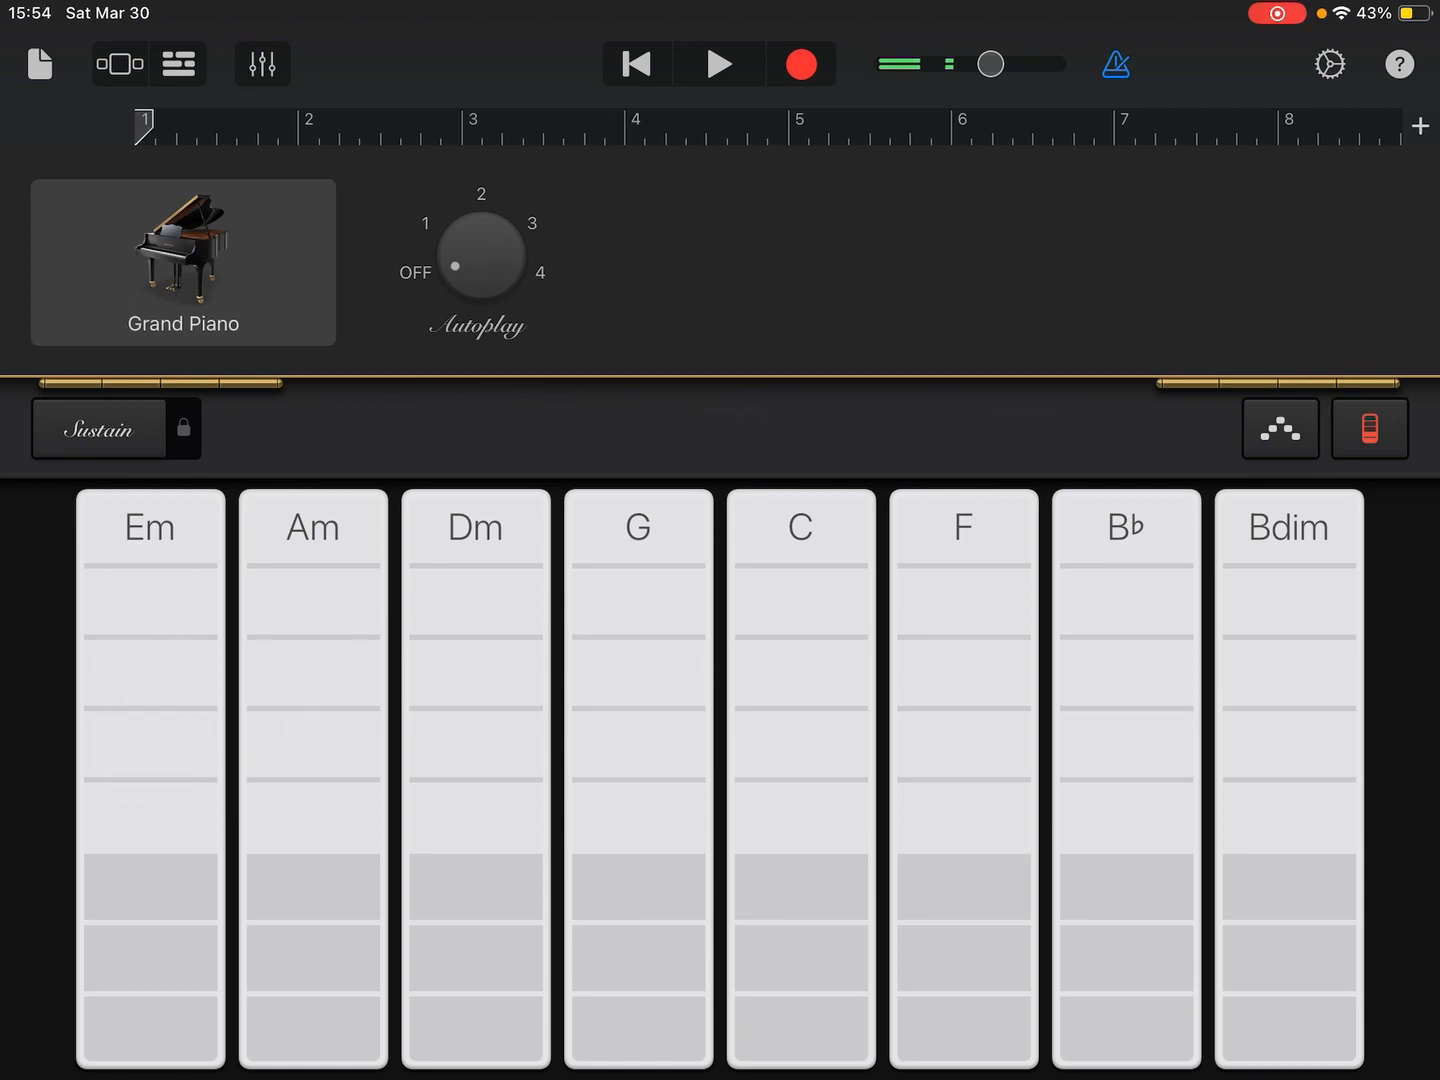
click(718, 63)
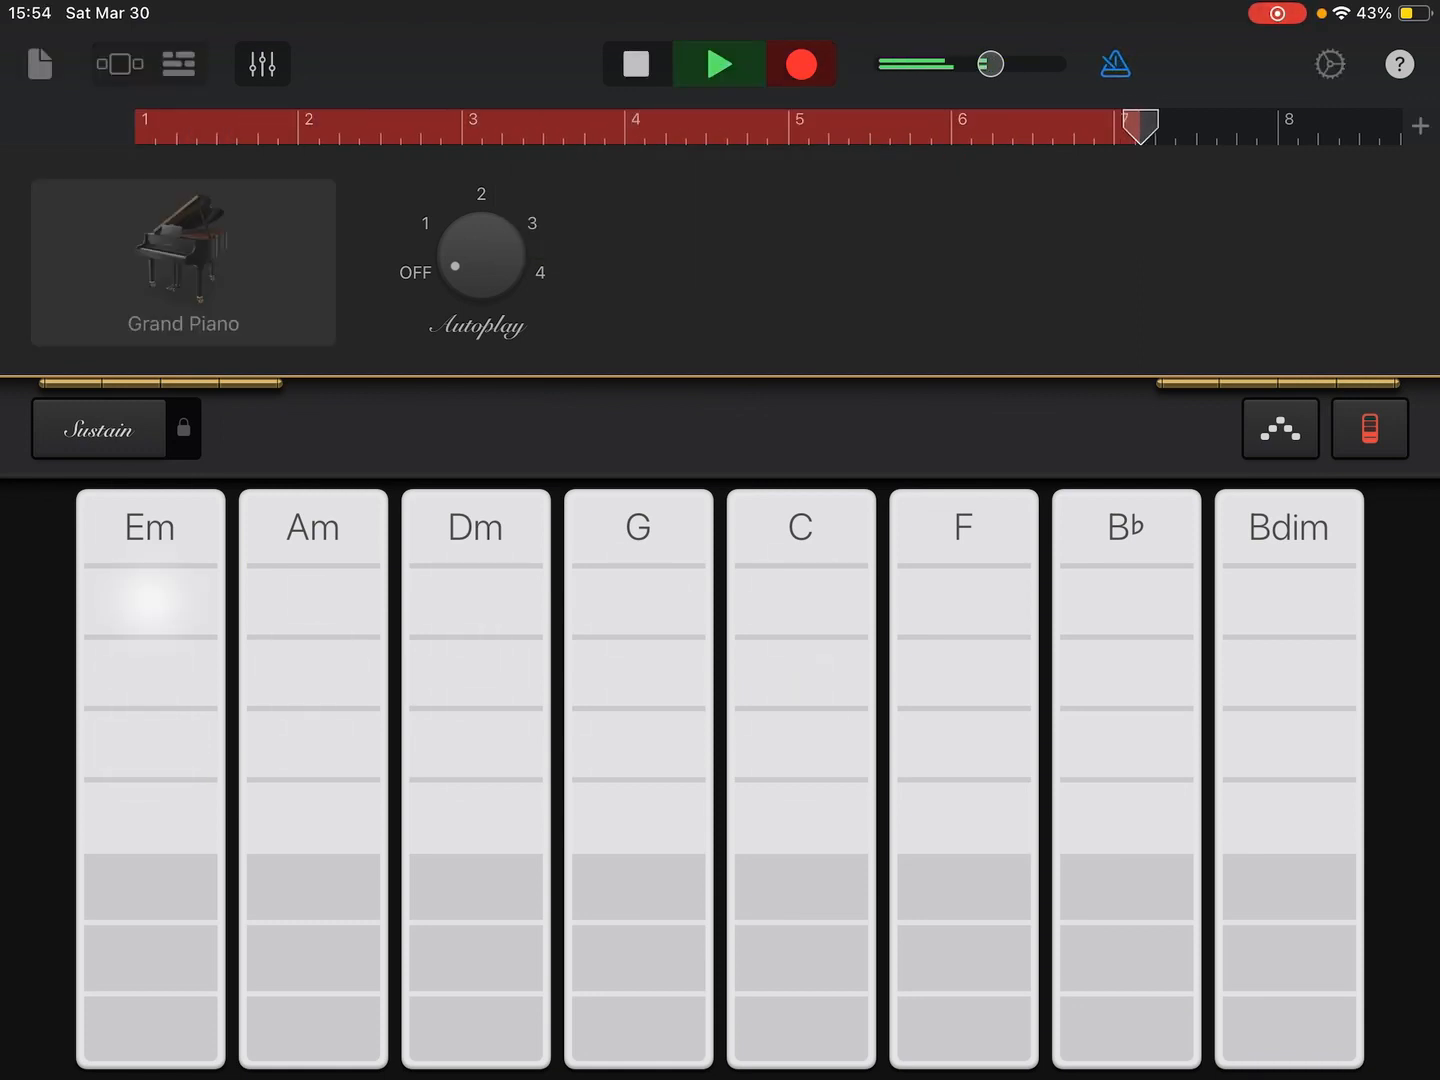
click(636, 63)
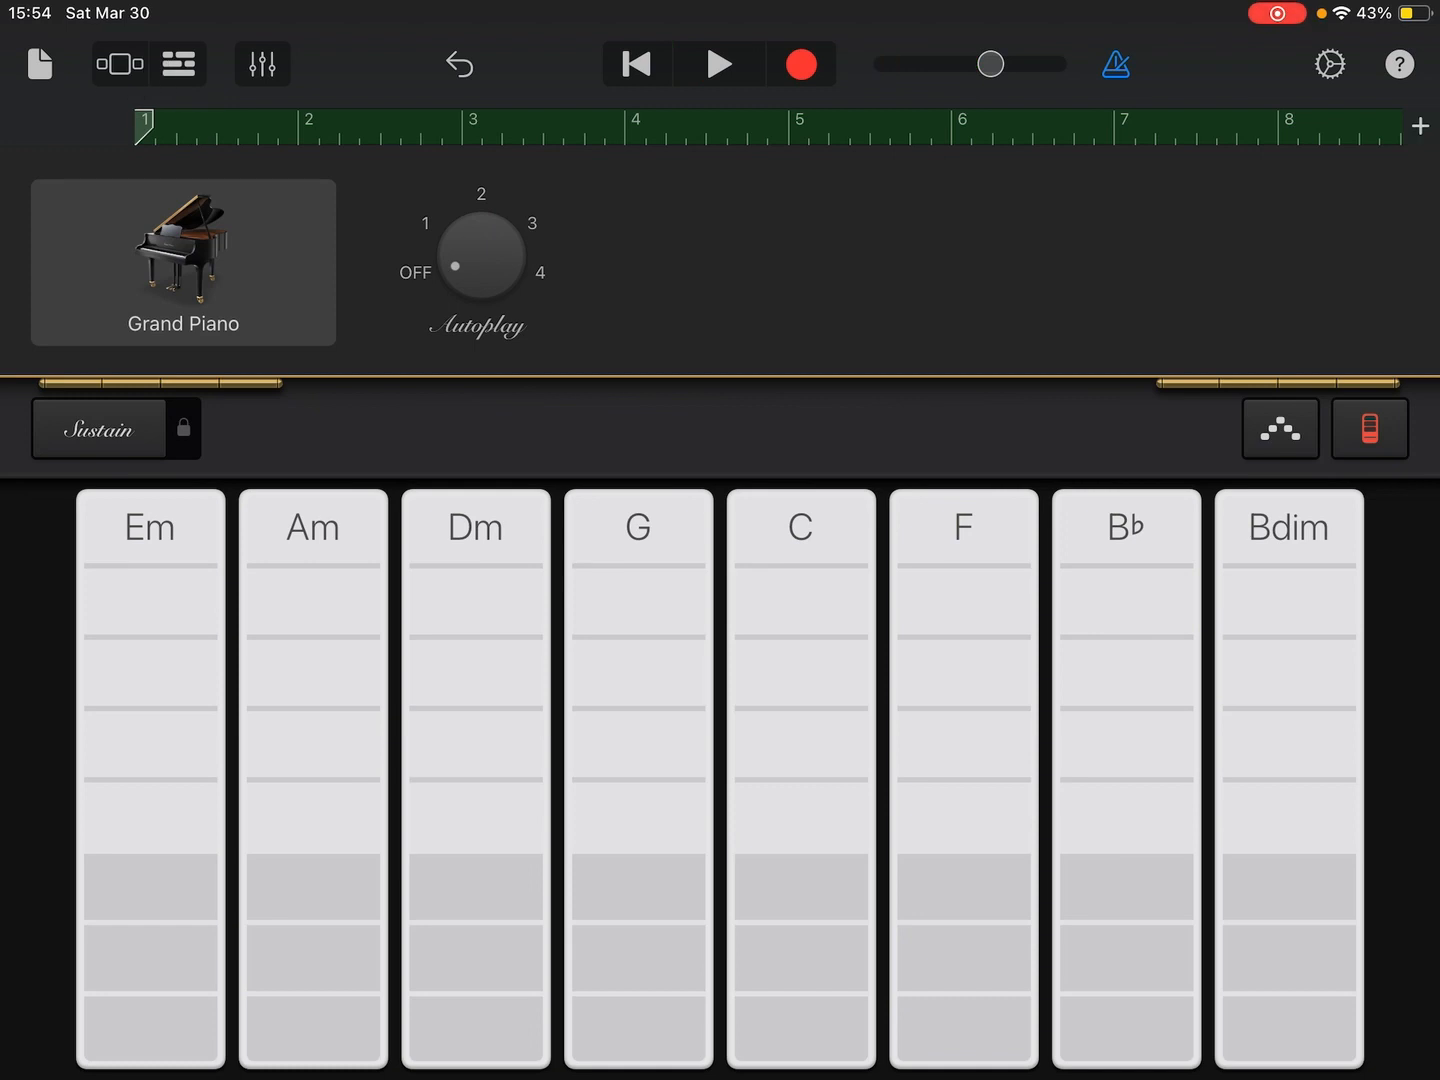
click(717, 63)
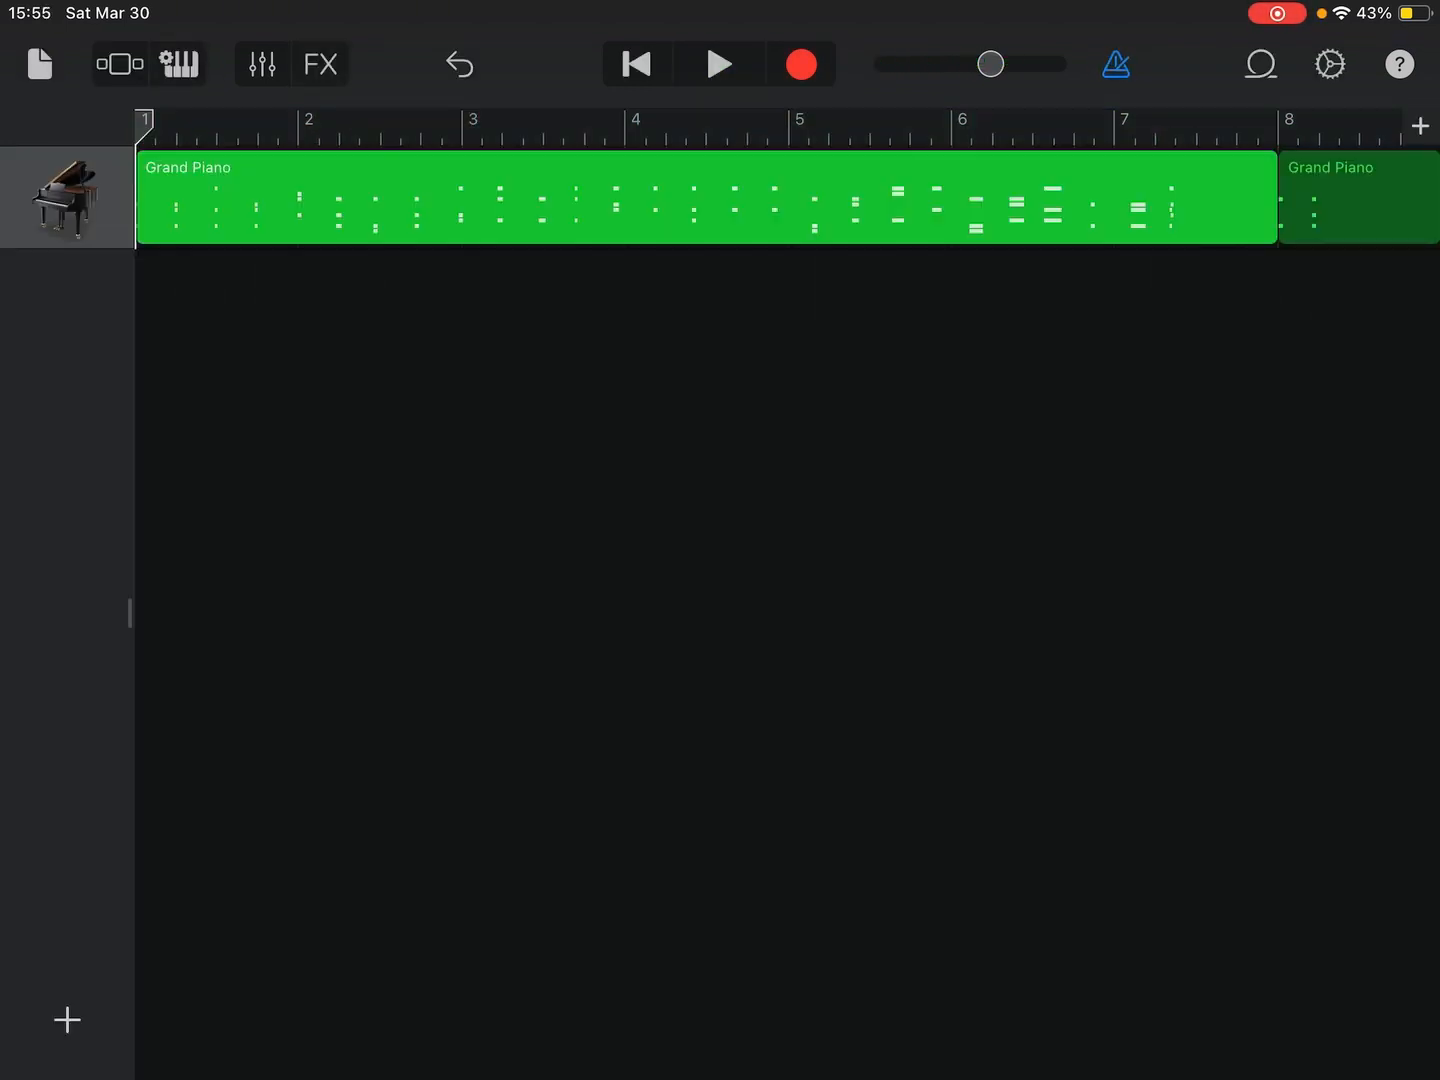
- Add a Drums track and record a Modern 808 Beat Sequencer pattern
click(380, 197)
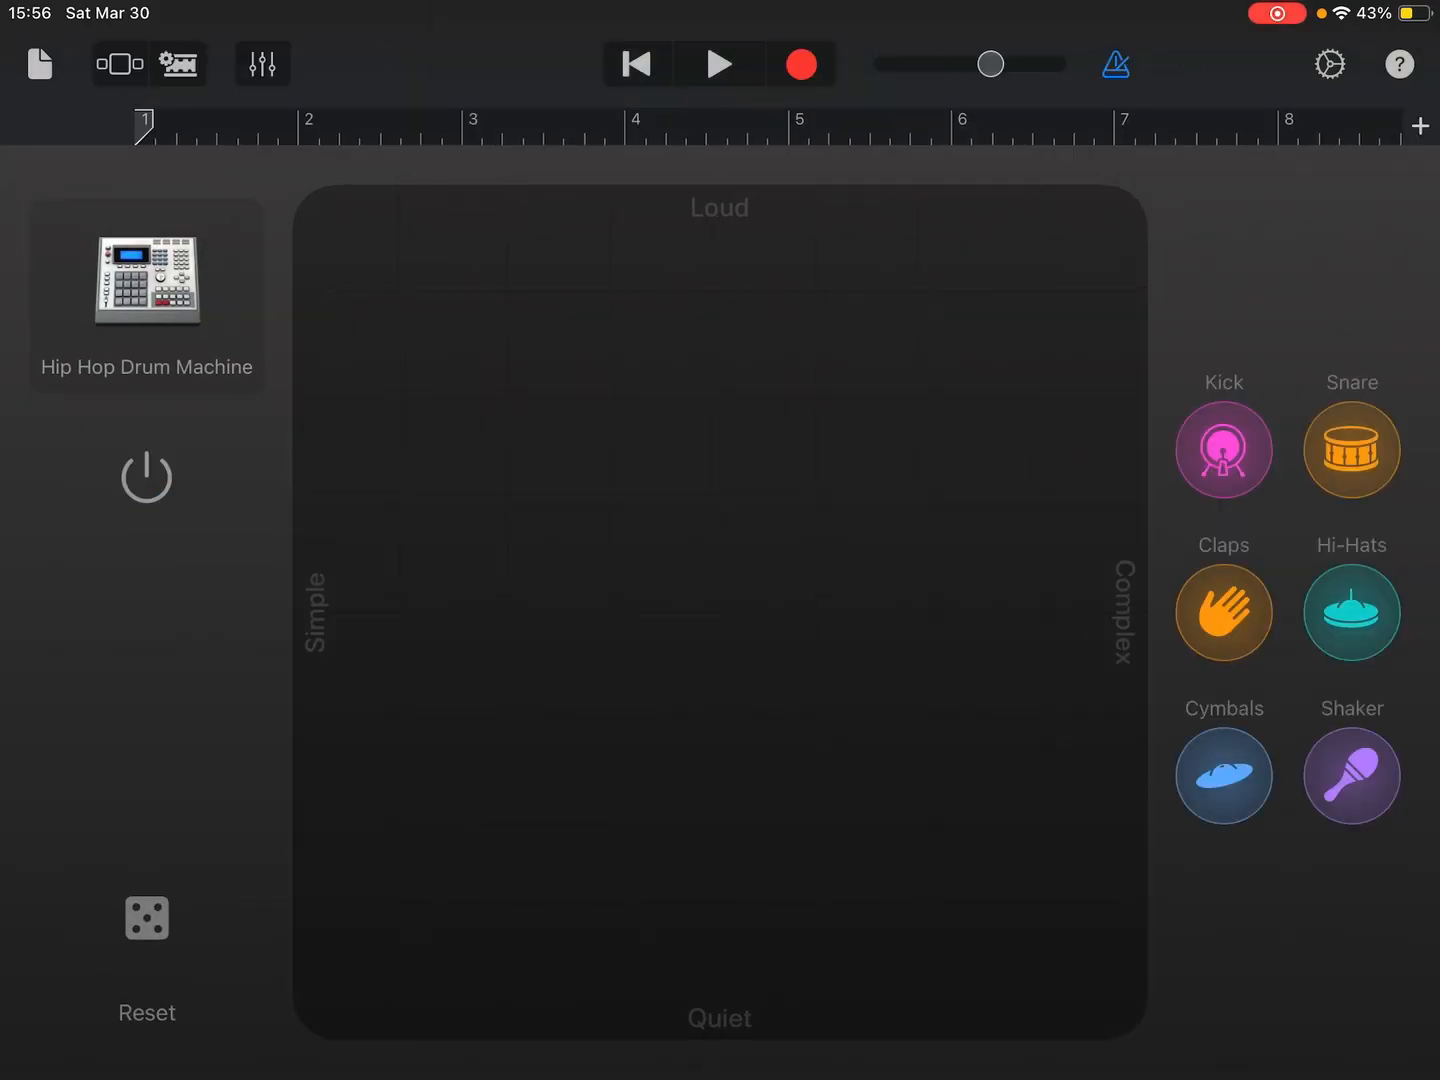
click(178, 63)
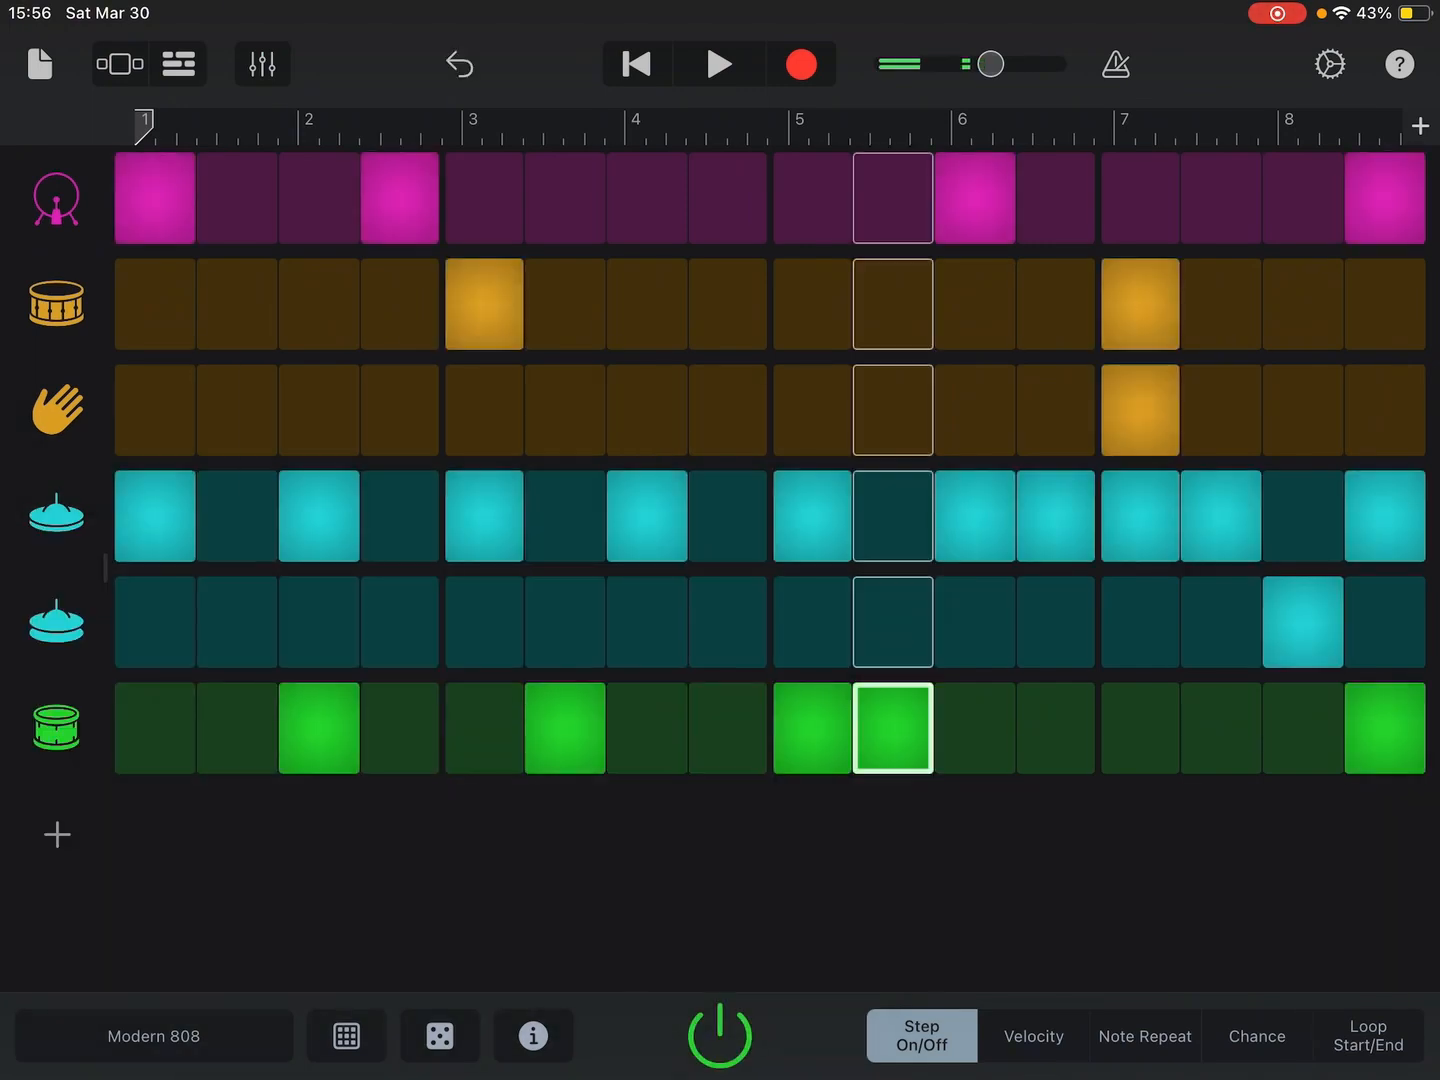
click(718, 64)
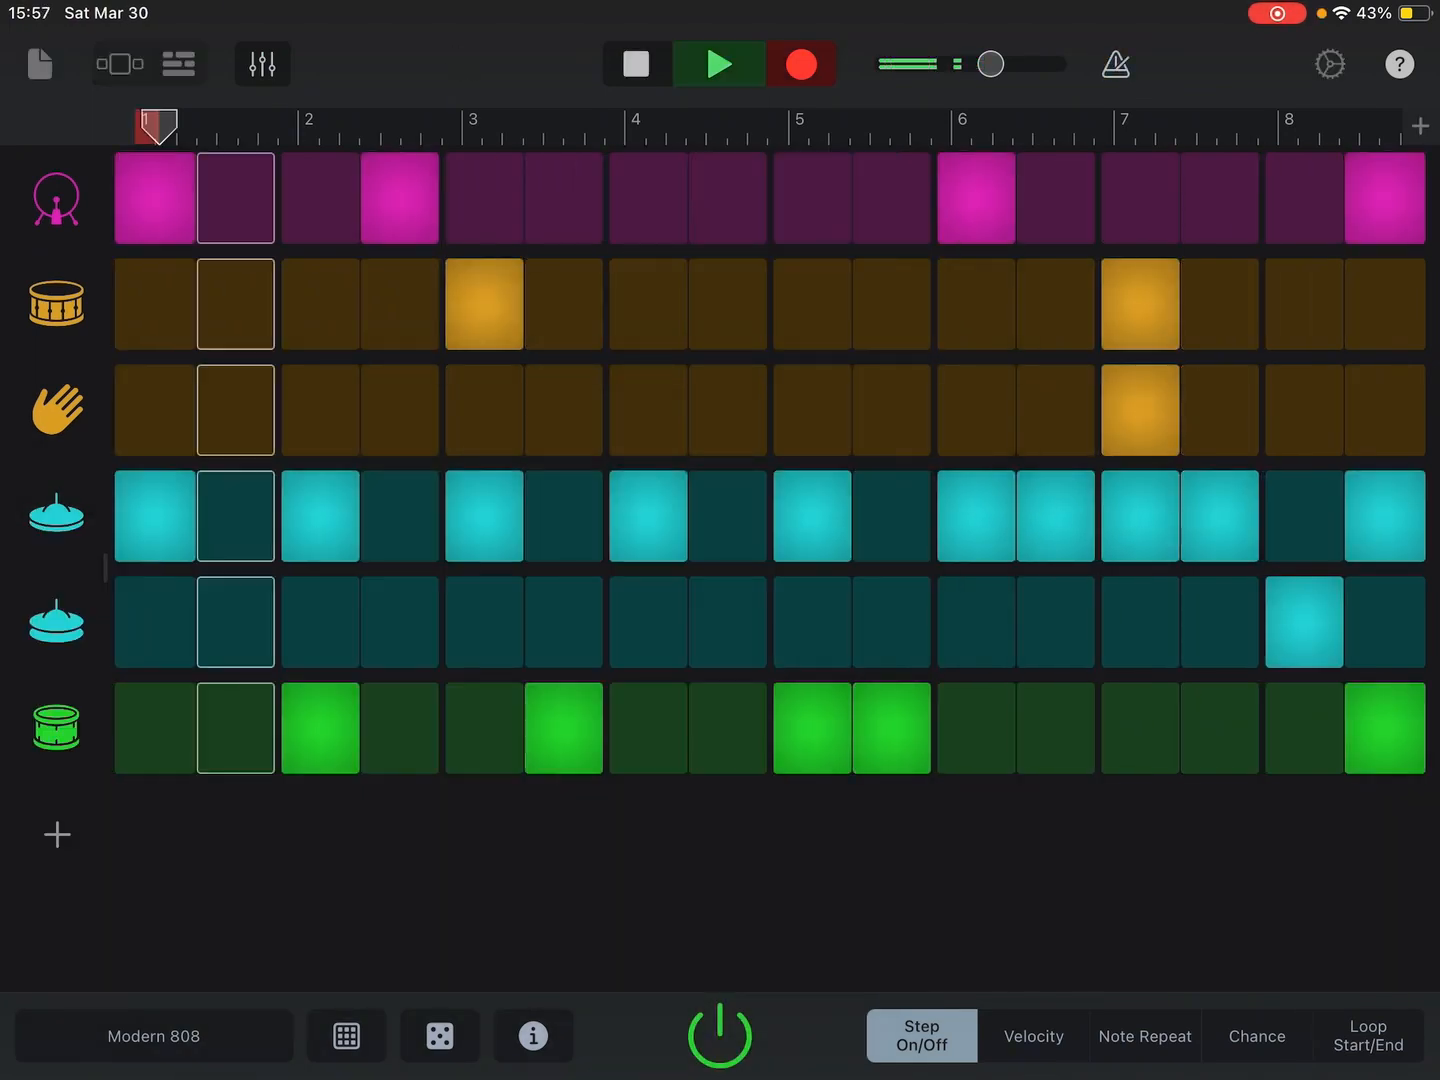
click(179, 64)
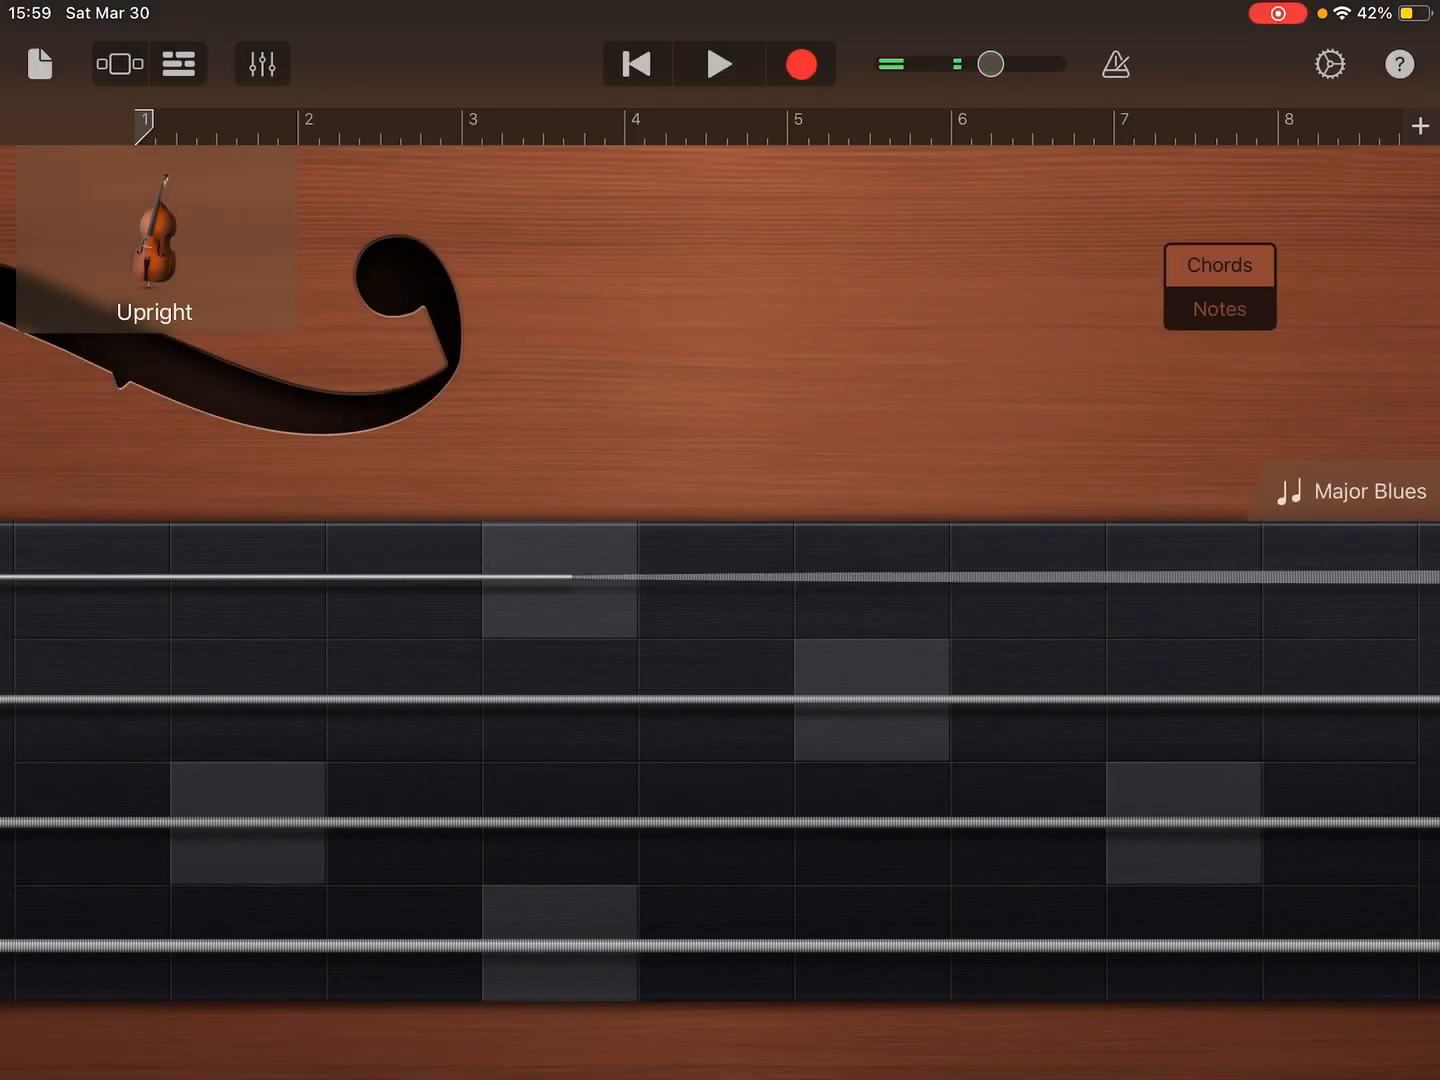
- Record Cinematic strings and looping Exoplanet synth parts, and add an Acoustic guitar track
click(154, 240)
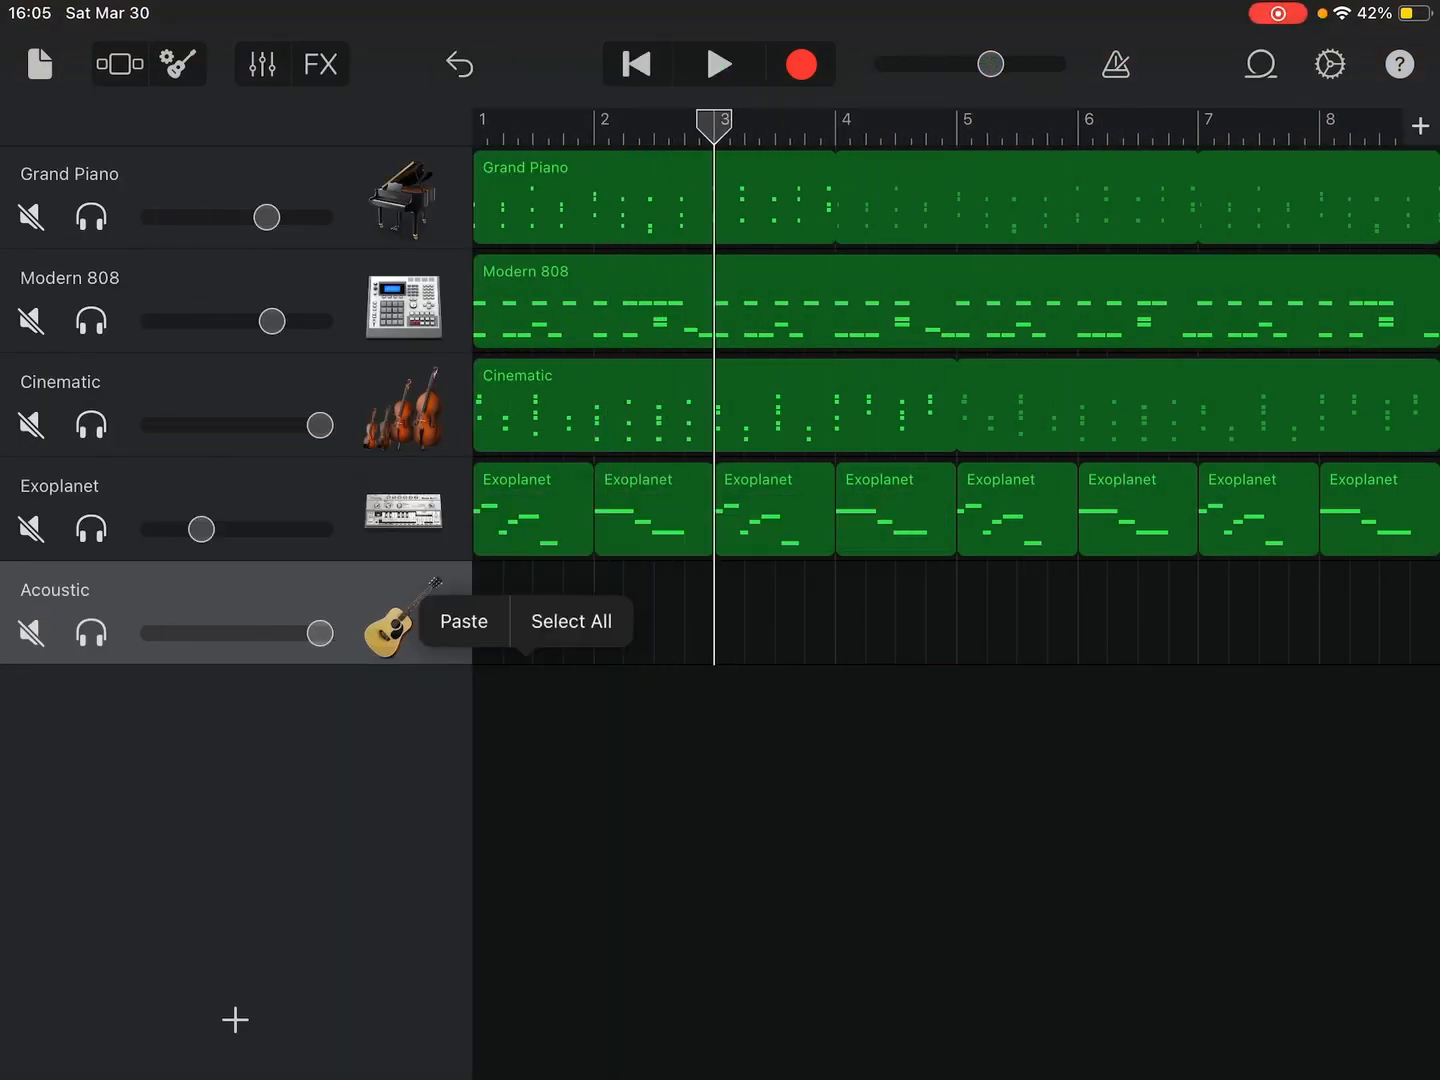
- Paste guitar regions on the Acoustic track at bars 1, 3, 5 and 7
click(463, 621)
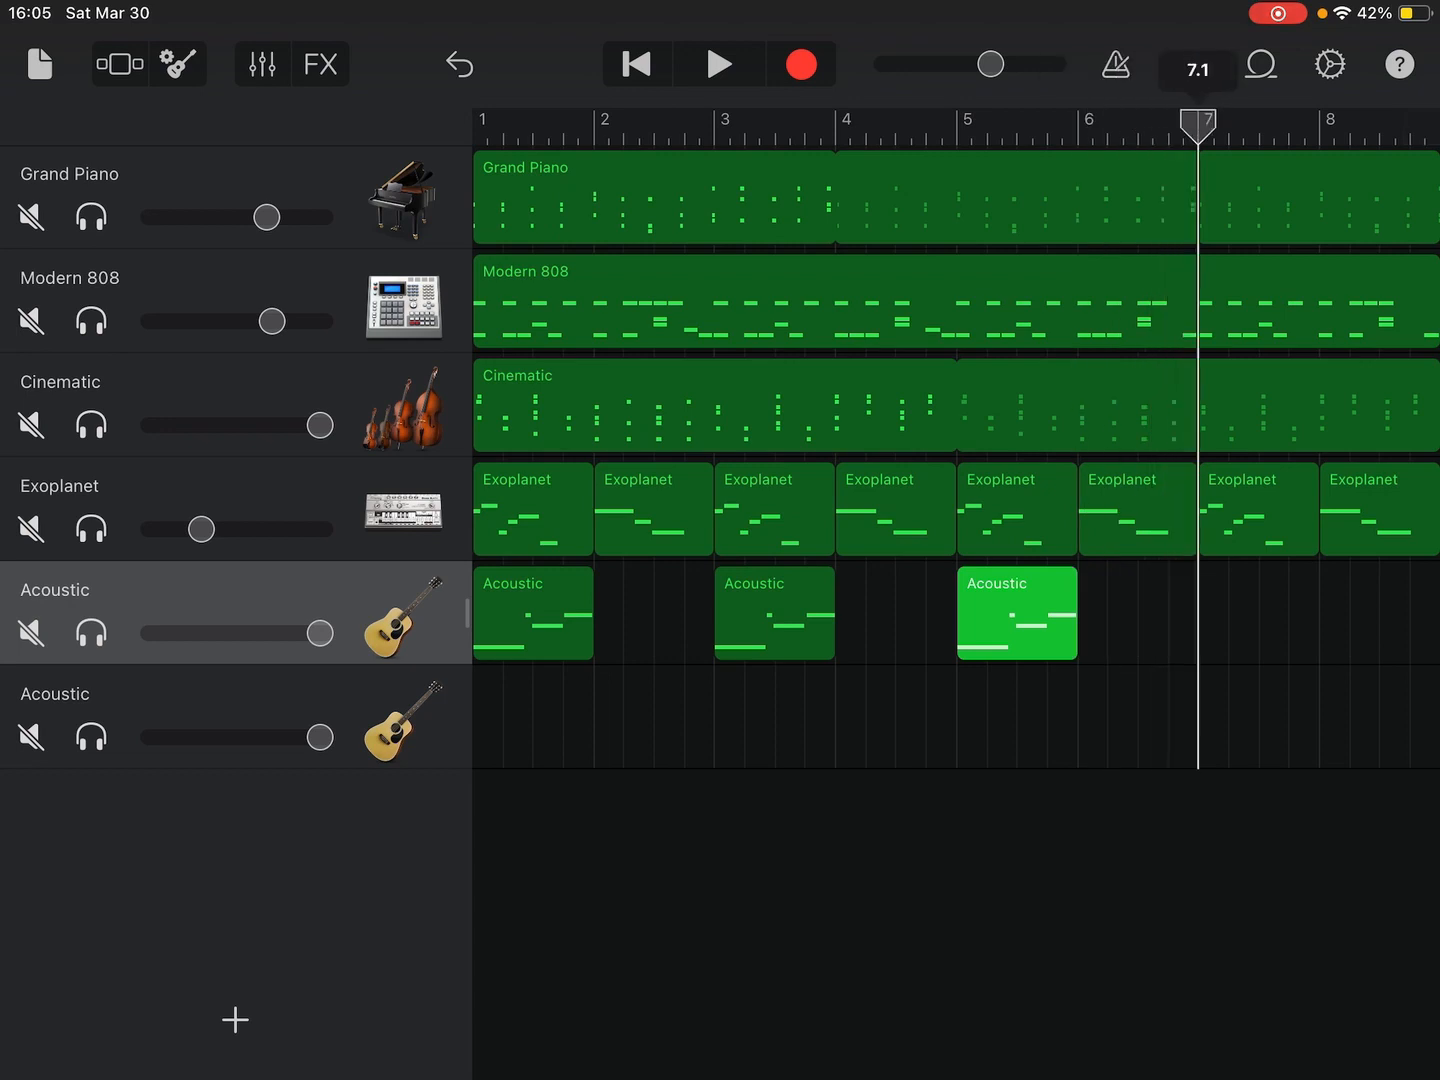
click(1016, 612)
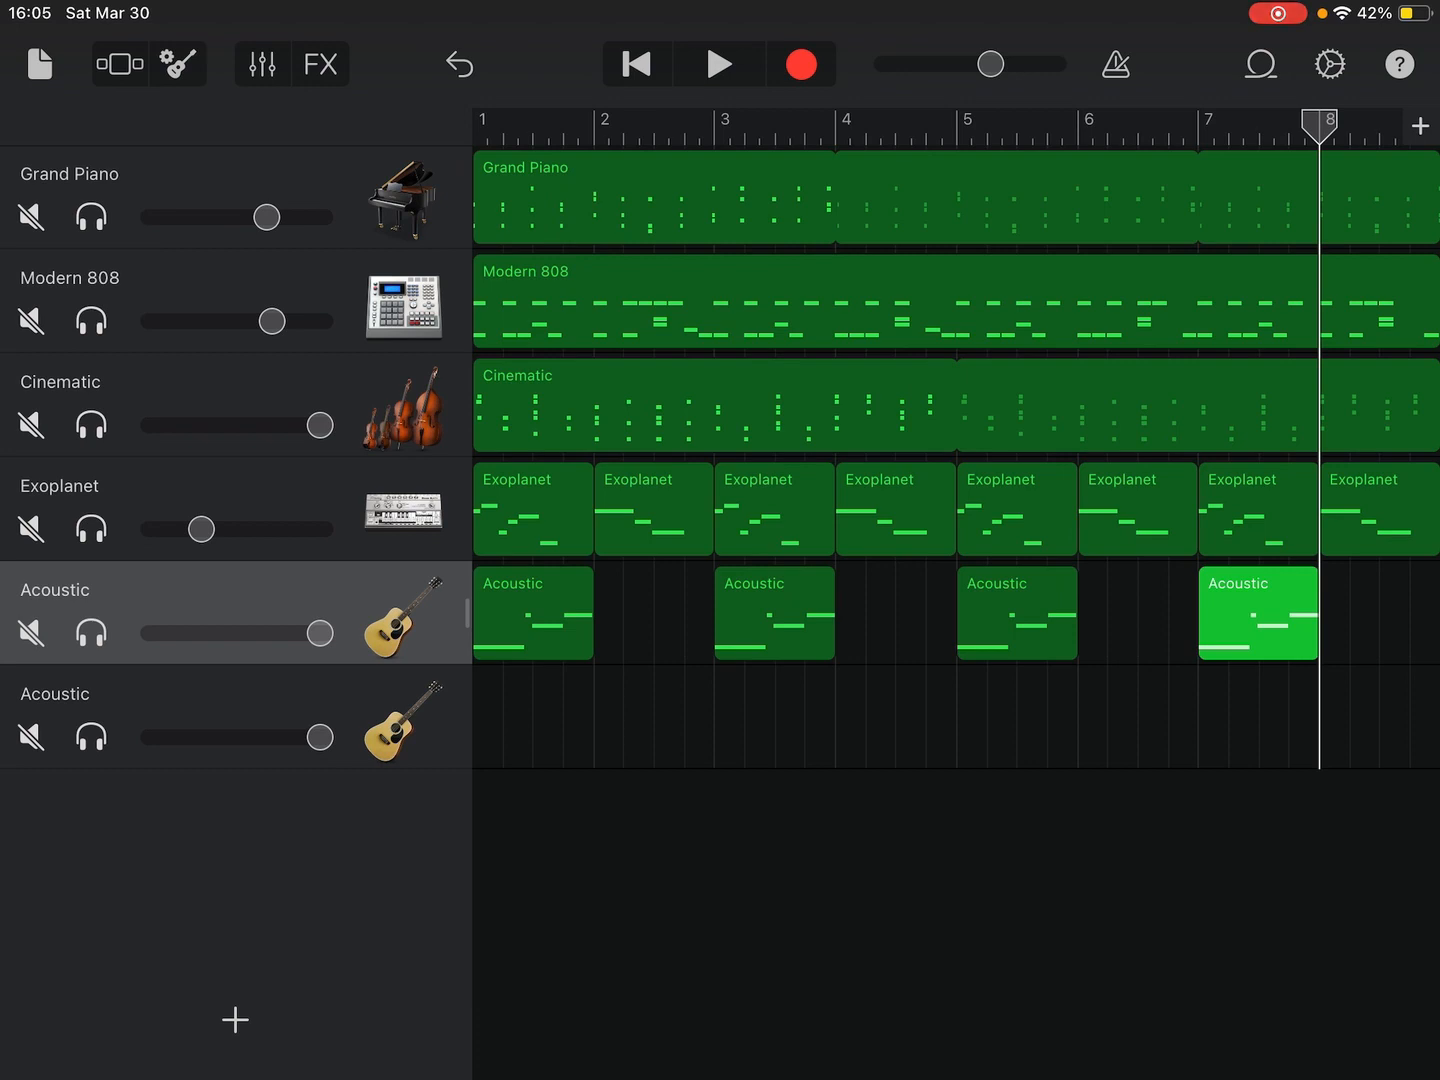
click(636, 64)
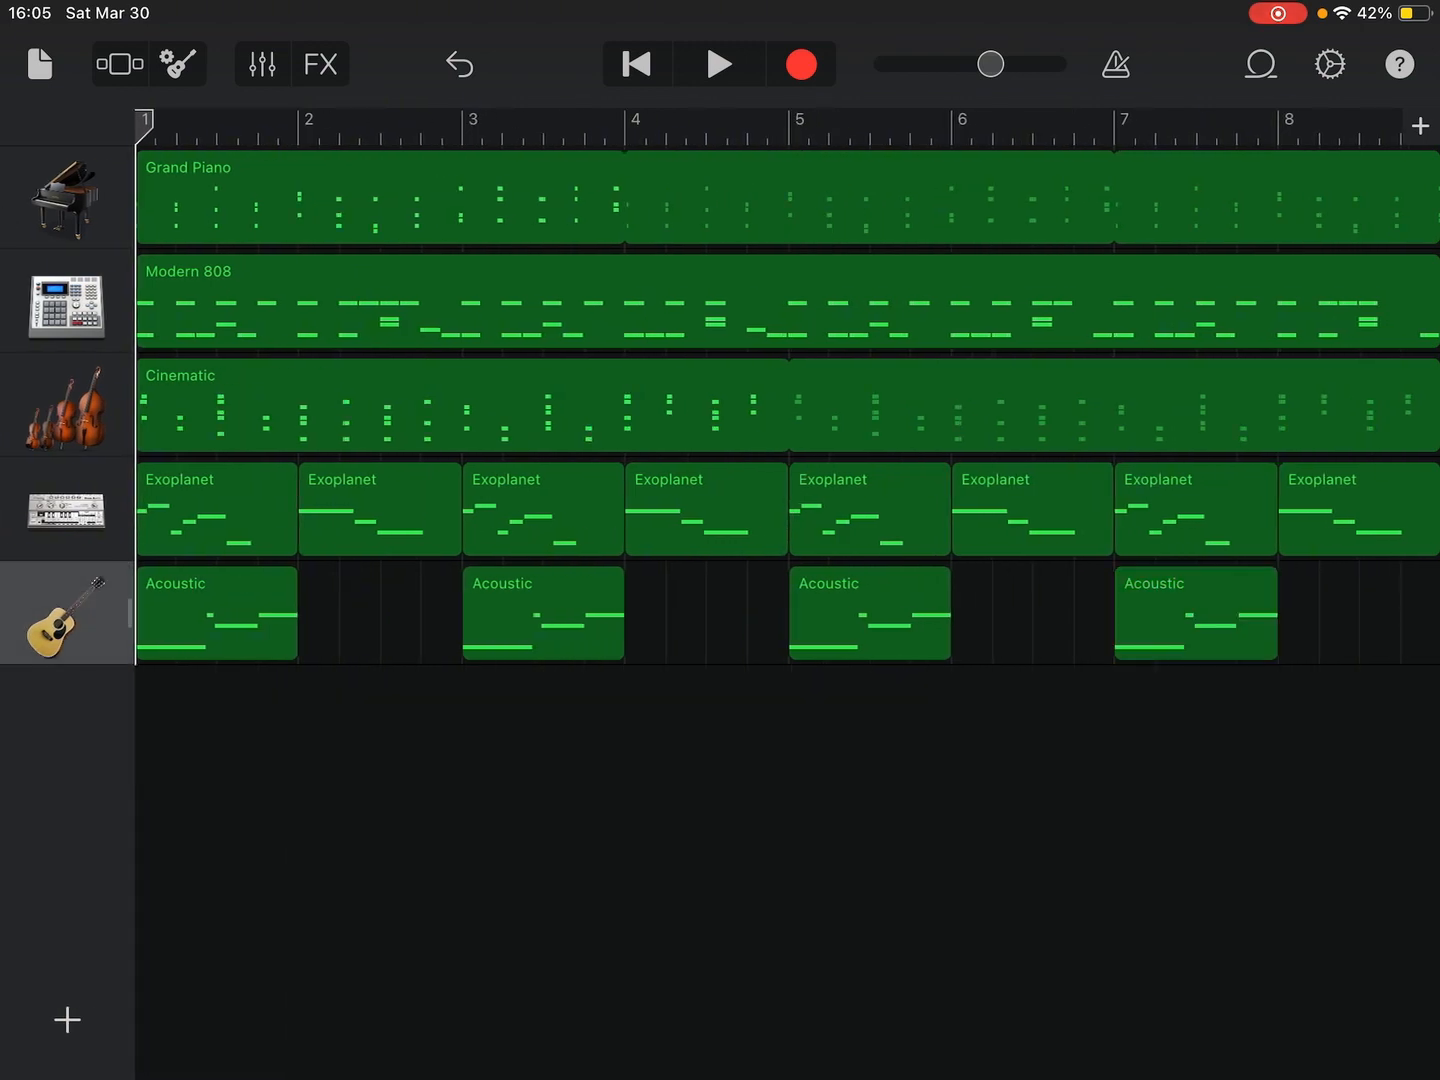
- Play the song, then return to bar 1 and play it again
click(719, 64)
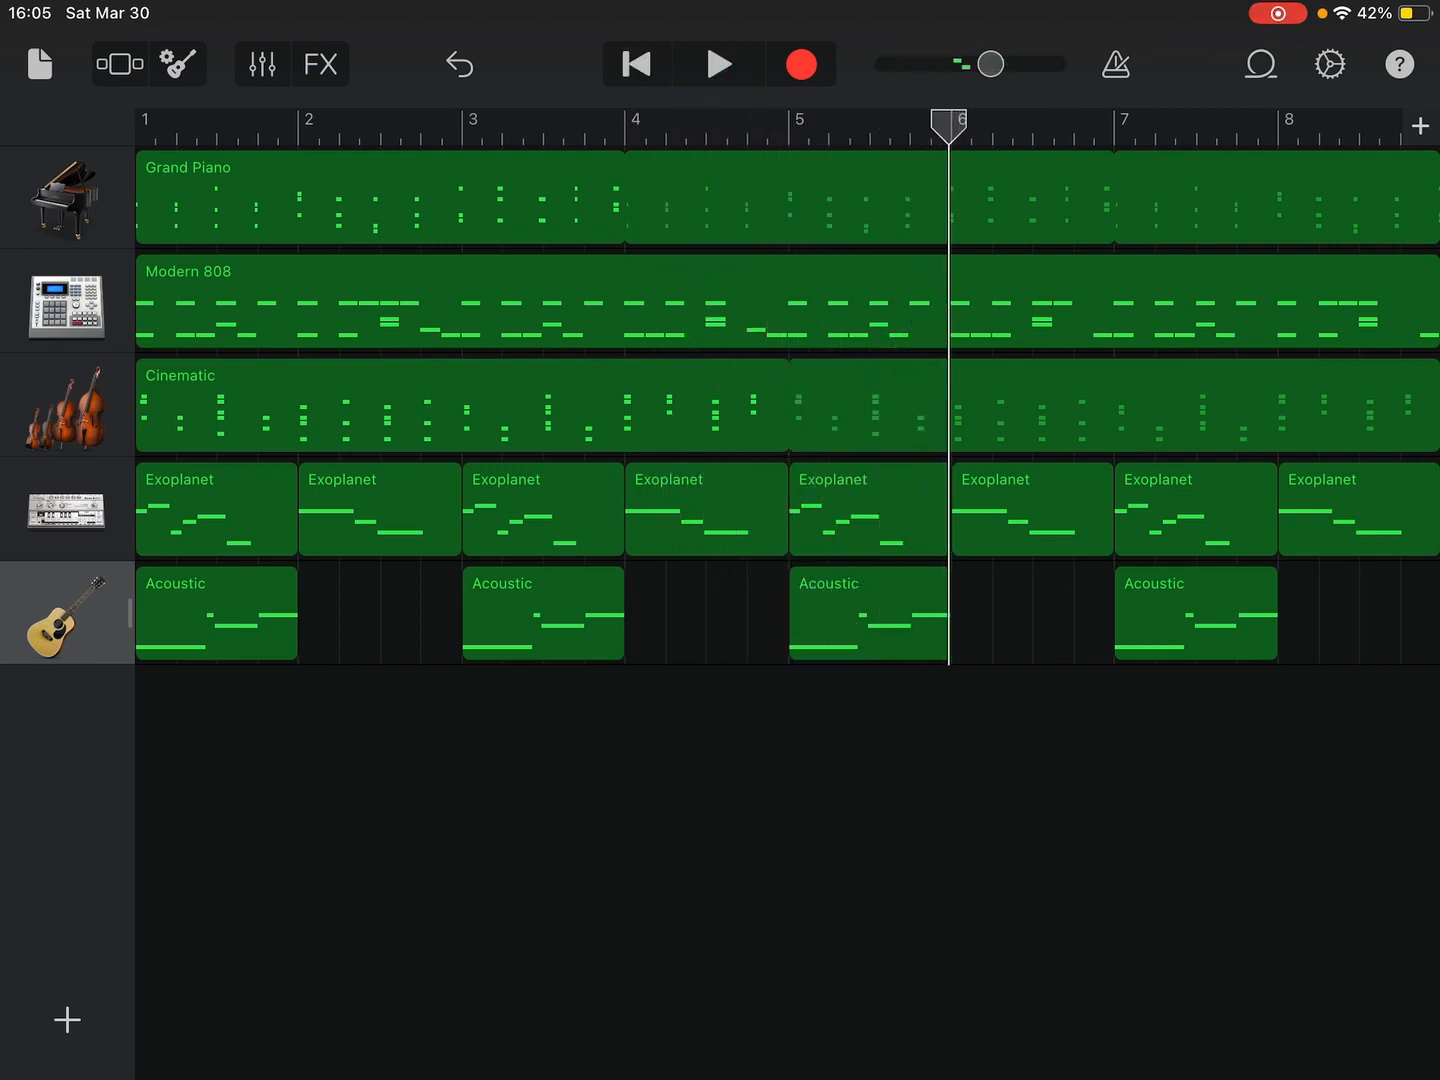
click(635, 64)
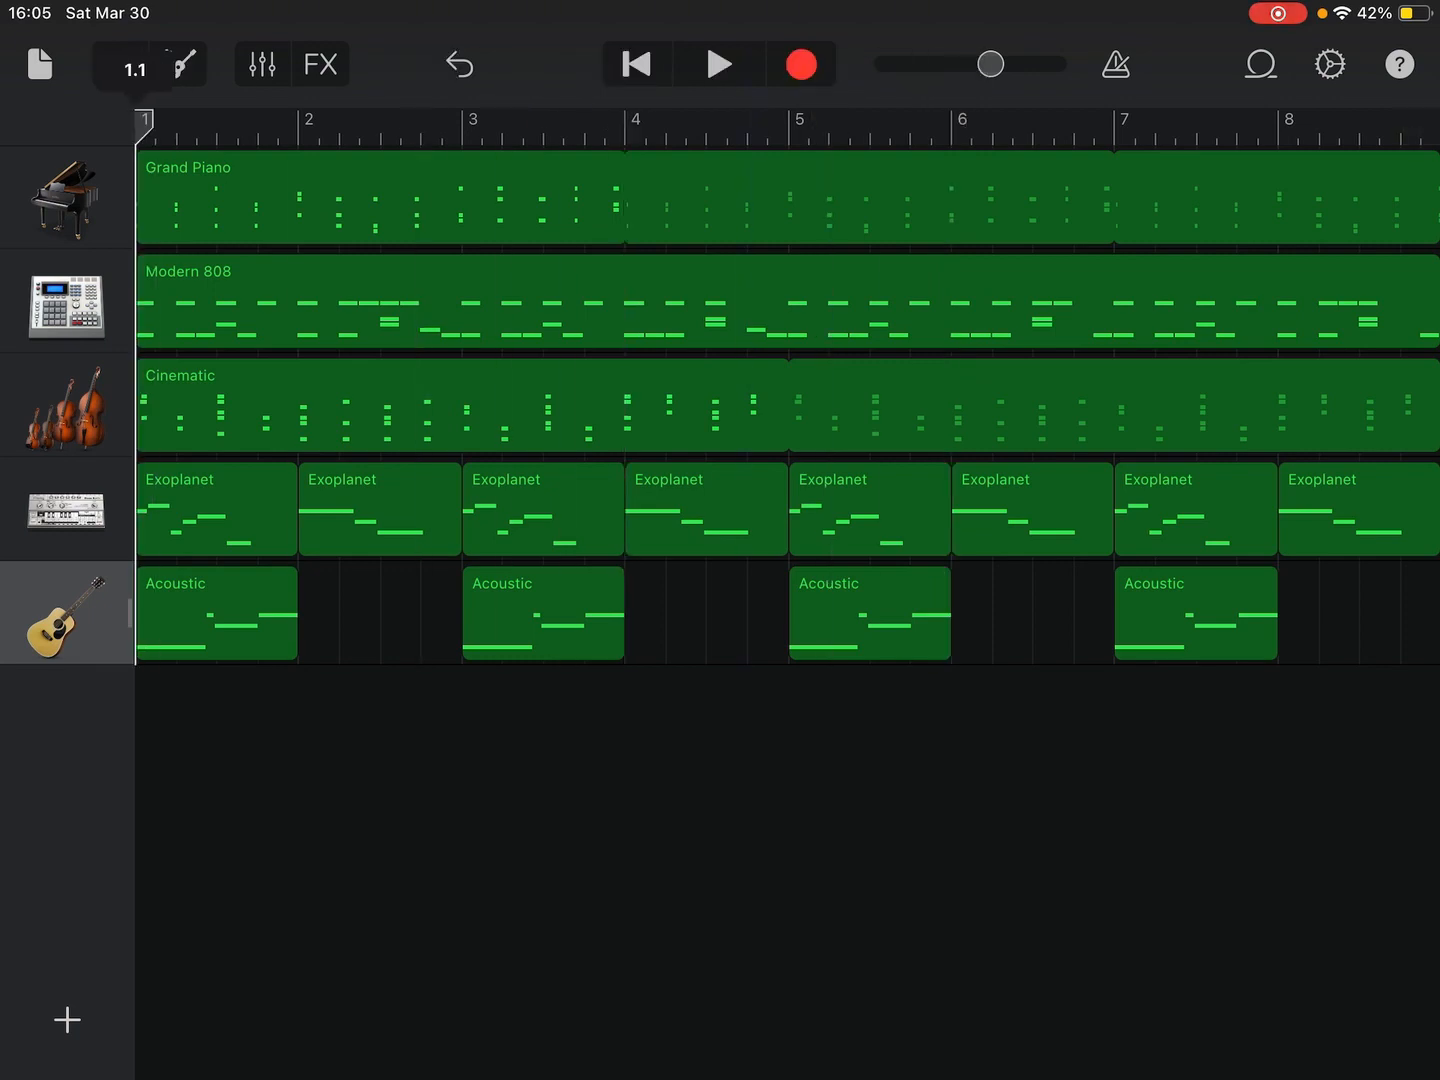
click(718, 64)
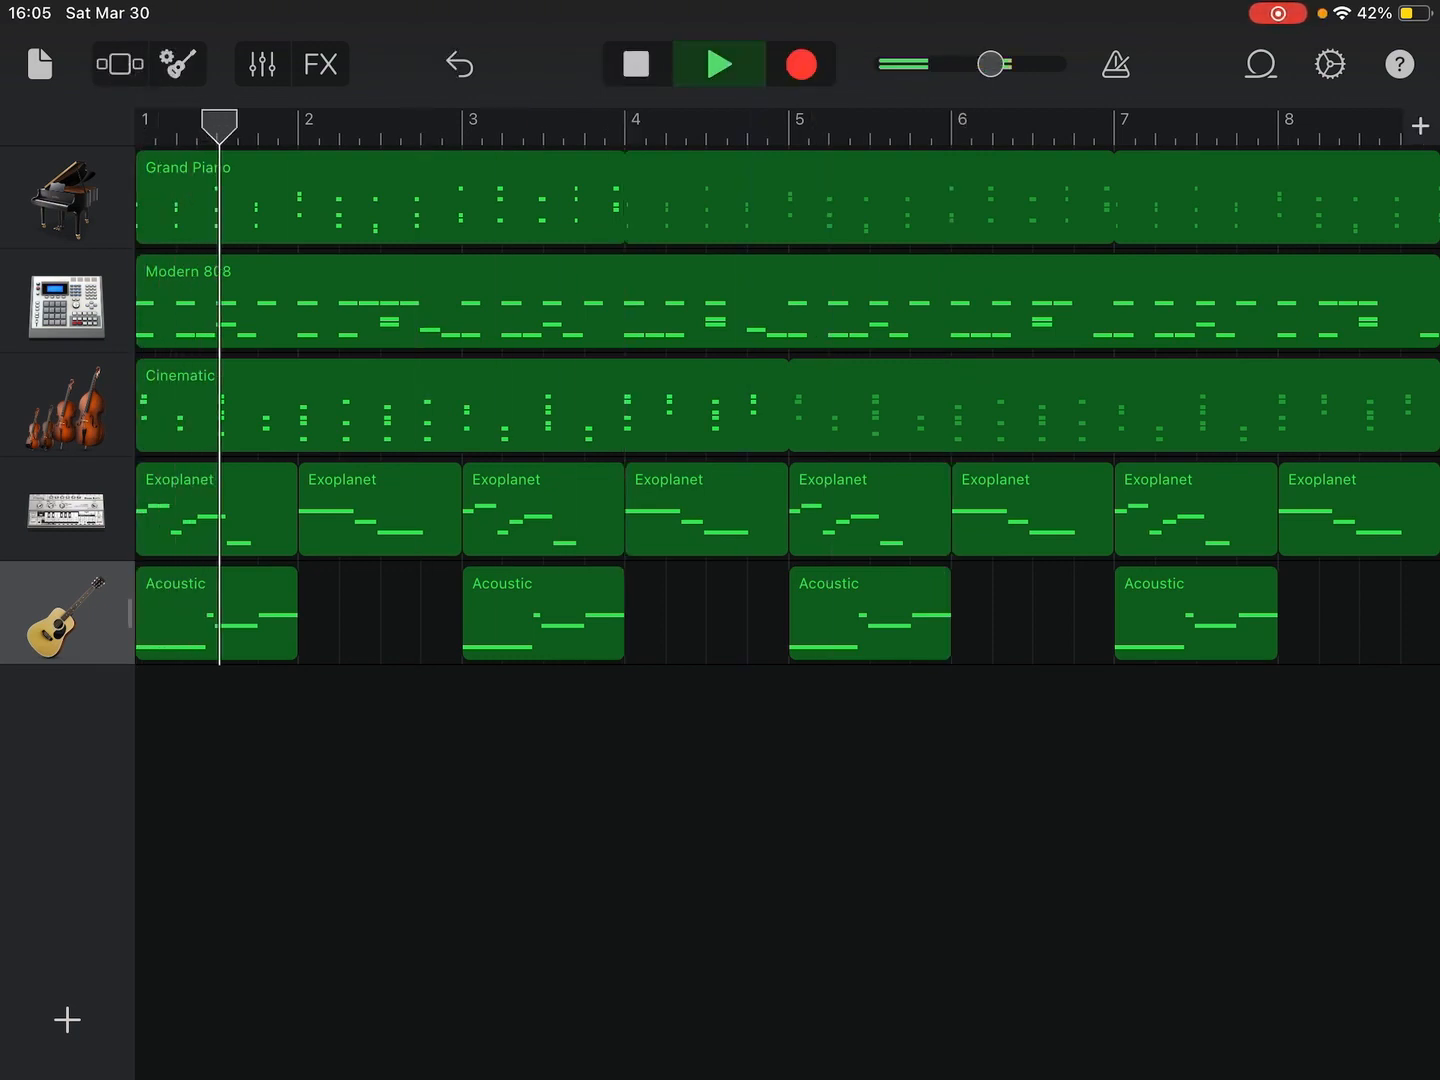